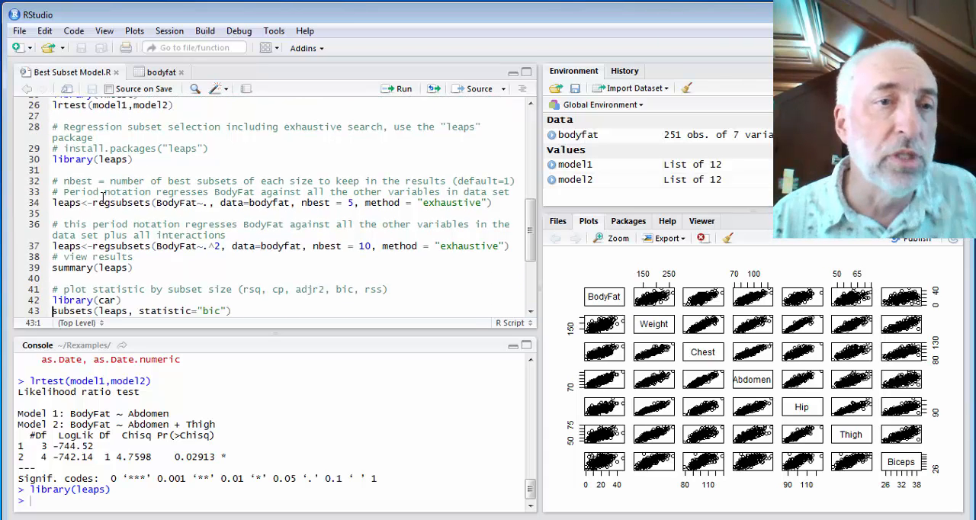
Select and run library(leaps) and the exhaustive regsubsets(BodyFat~., data=bodyfat, nbest=5) call
{"action": "left_click_drag", "start_coordinate": [365, 203], "coordinate": [488, 203]}
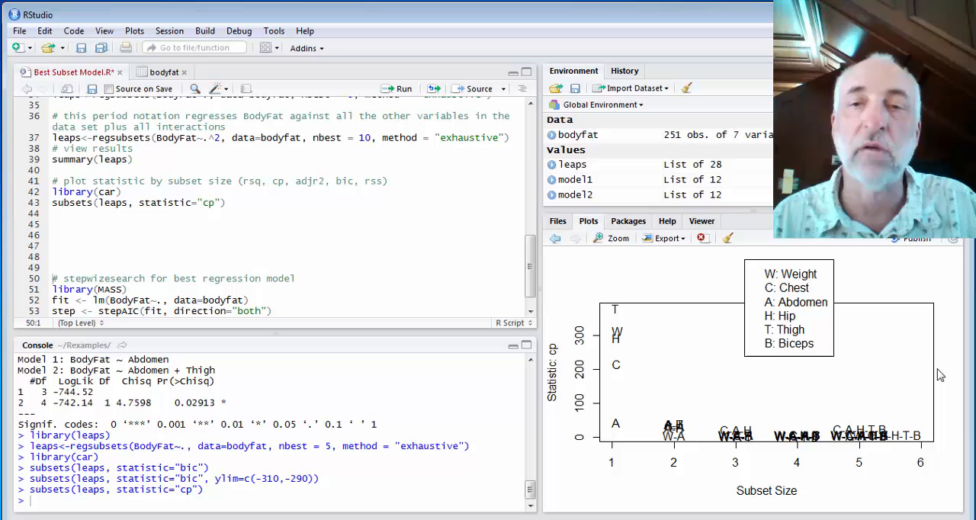
{"action": "mouse_move", "coordinate": [617, 436]}
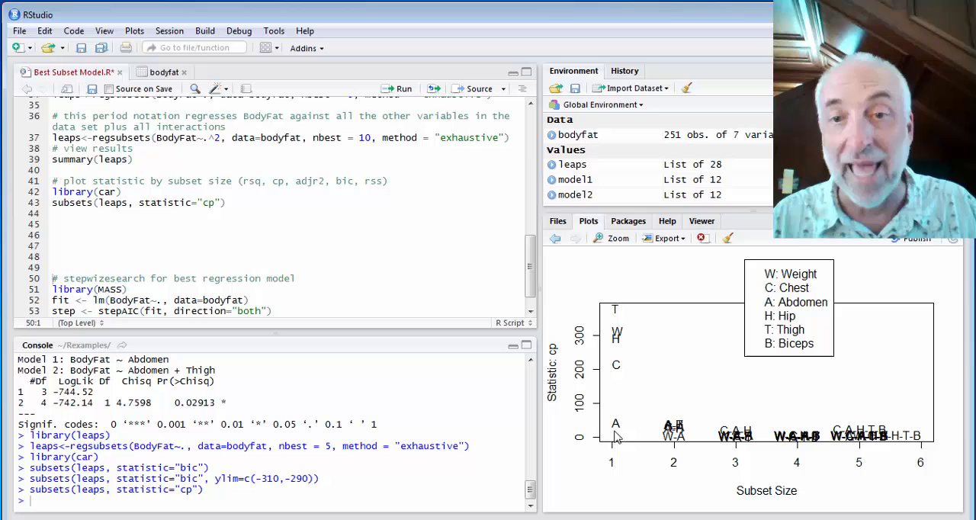